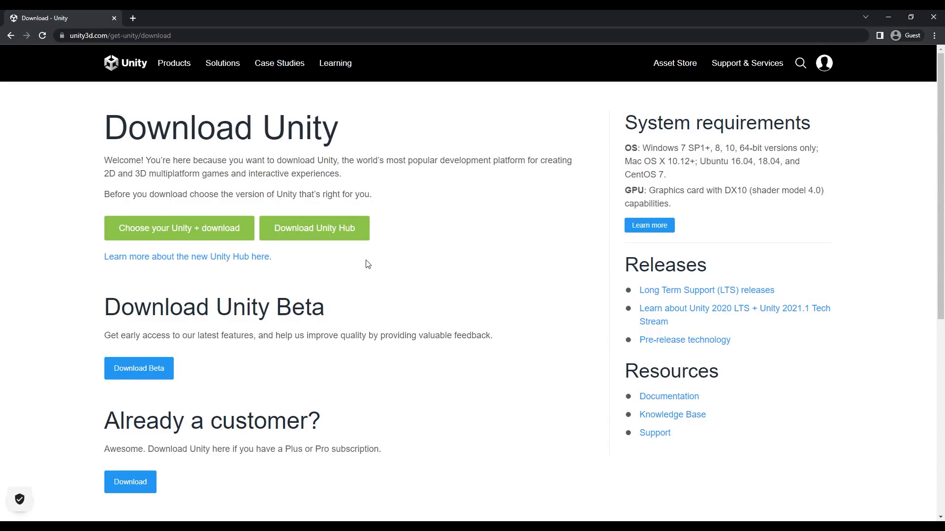
- Download UnityHubSetup.exe using the Download Unity Hub button on the Unity download page
click(314, 229)
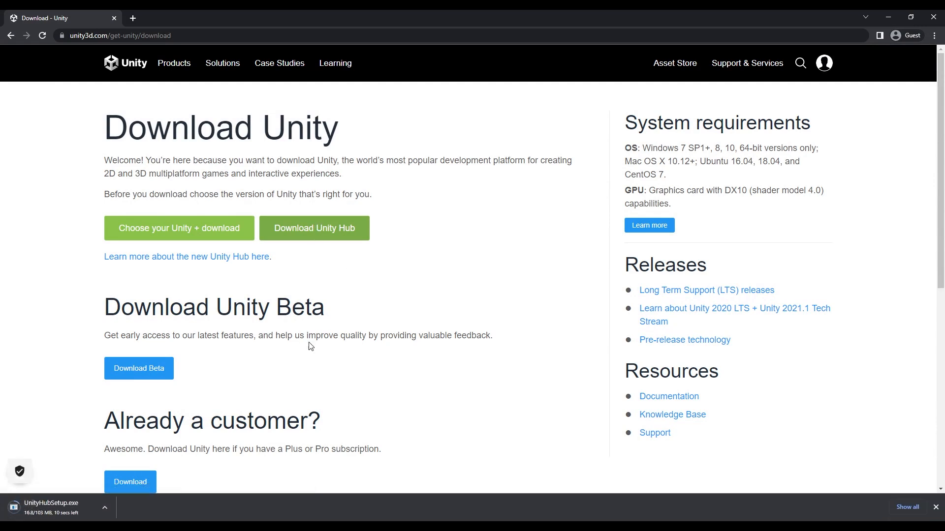
mouse_move(243, 399)
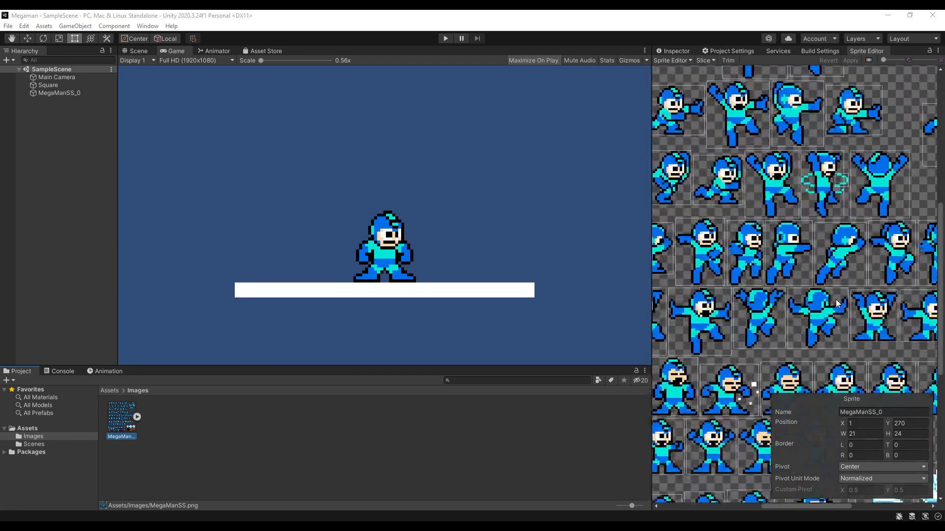
- Browse past Unity projects and run GDW3's LevelEditorScene with PhotonServerSettings shown
scroll(down, 3)
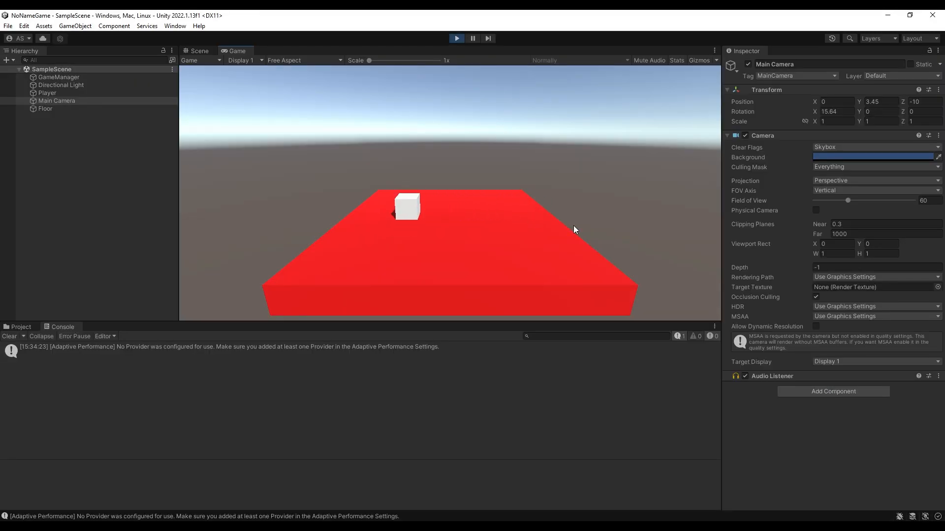
click(456, 38)
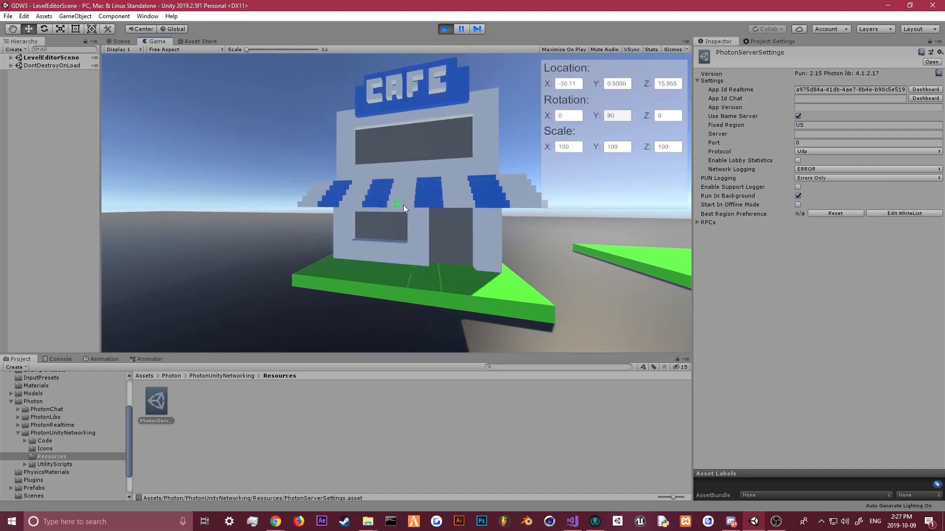
- Run the light-cycle game build to show the team lobby with its colour bar
click(444, 29)
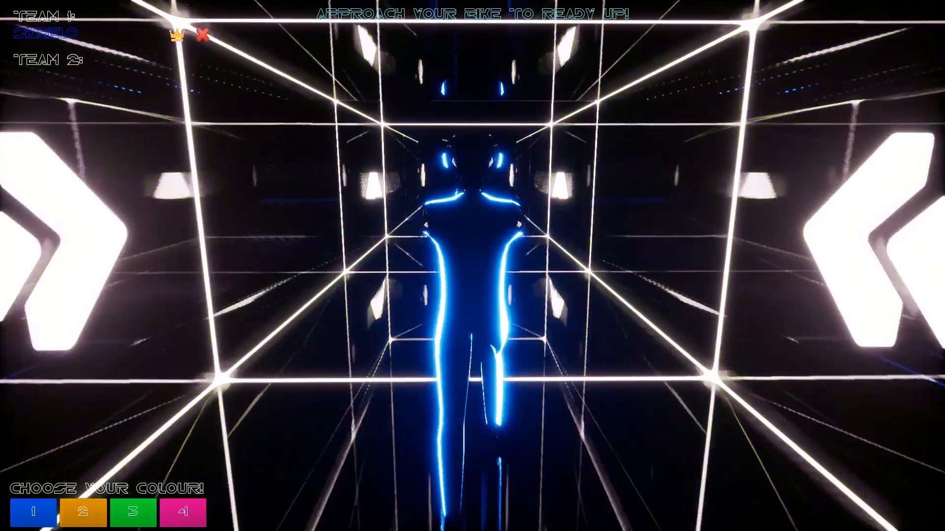
- Play the city level with the red sports car at the traffic-light intersection
click(132, 513)
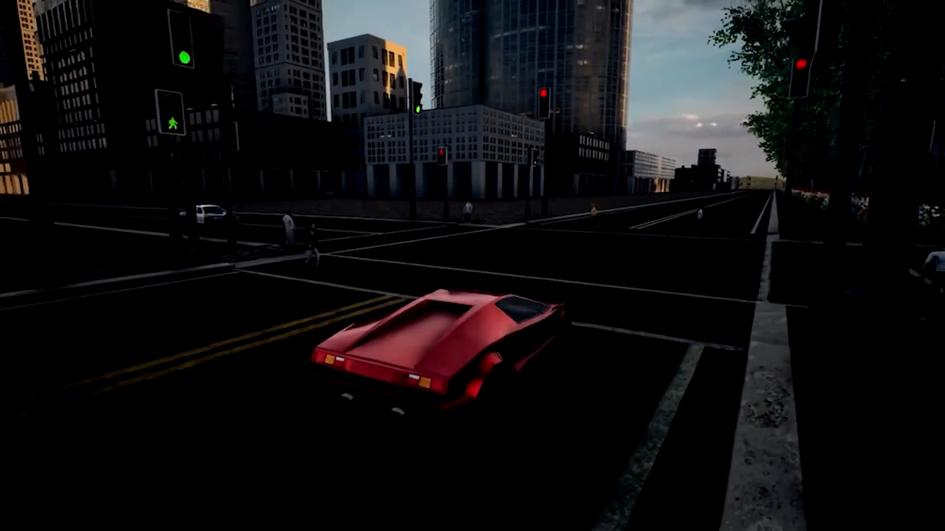
- Drive the red car through the intersection and down the street, then run along the sidewalk
key(w)
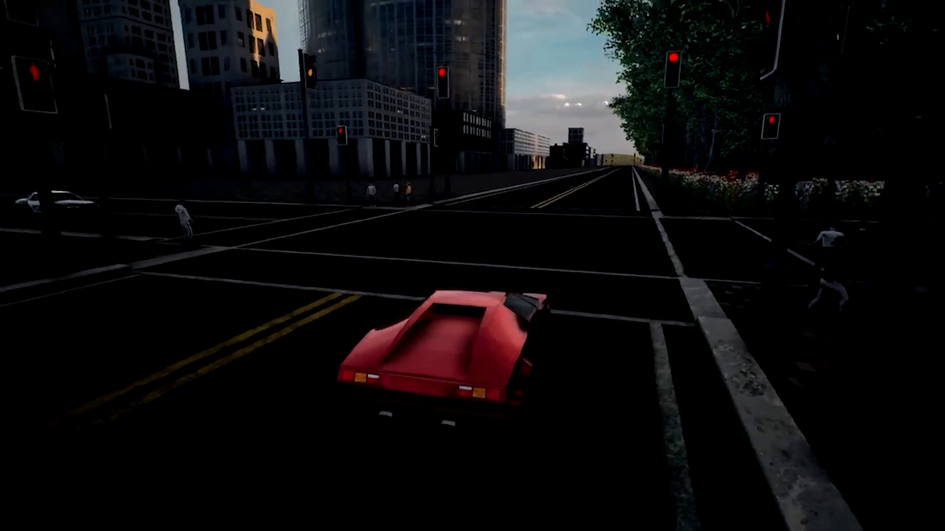
key(w)
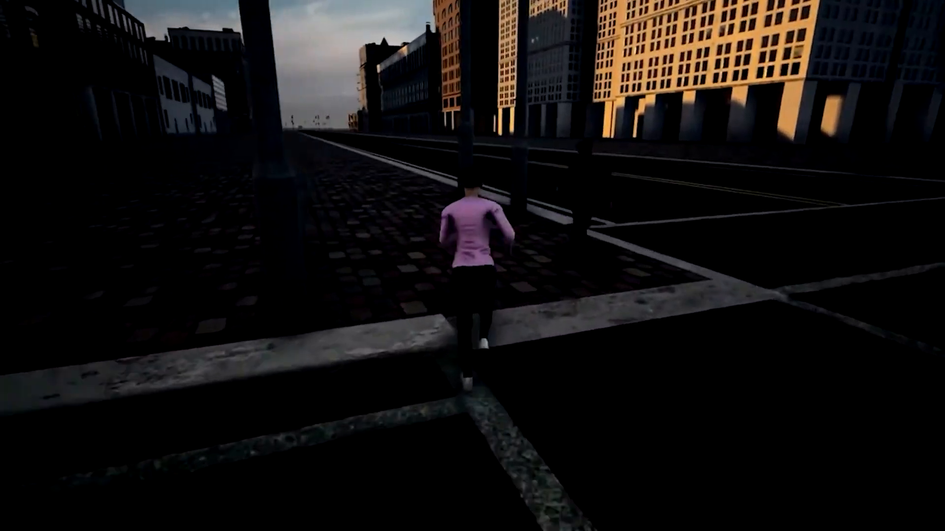
key(w)
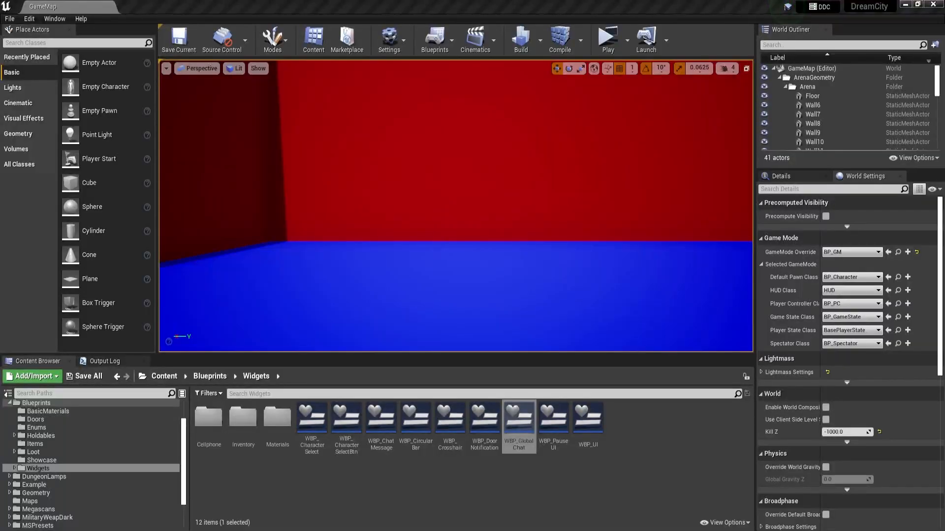
- Launch the two-client preview, select a character in each client, and type /ooc
click(607, 38)
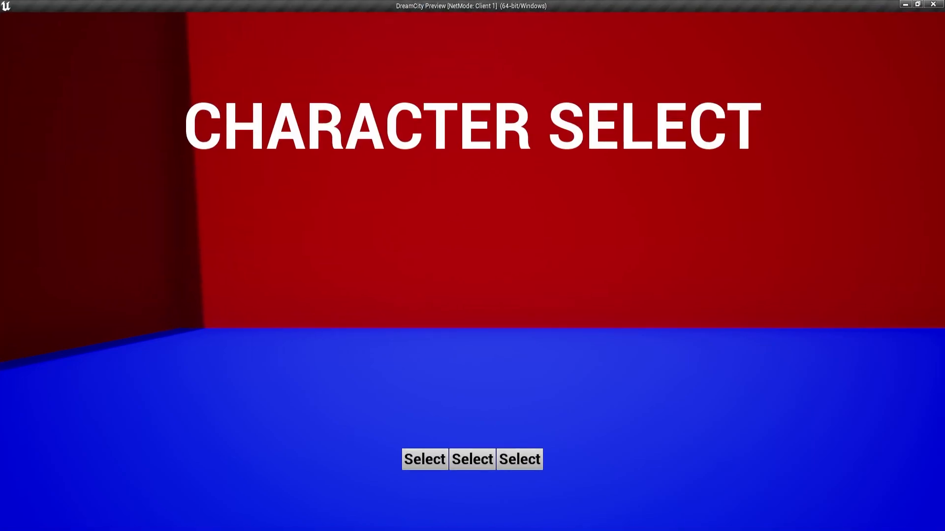
click(424, 459)
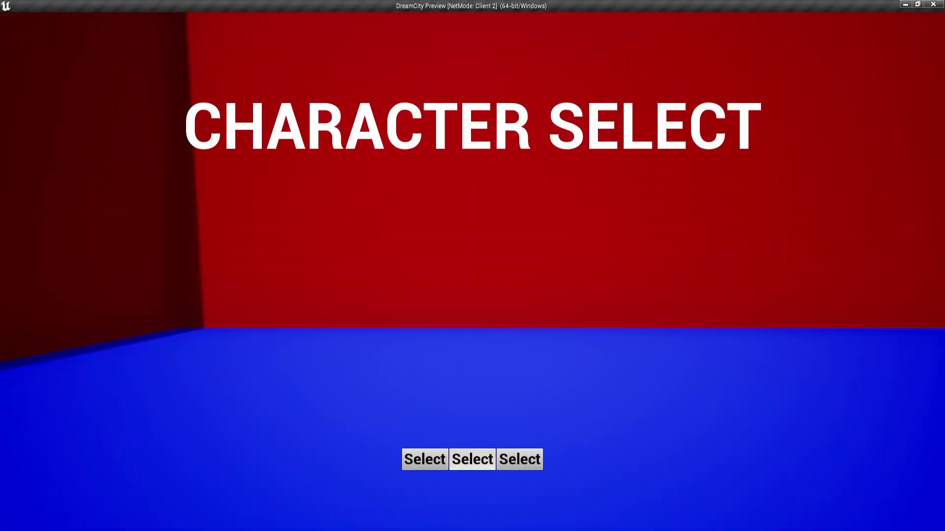
click(424, 459)
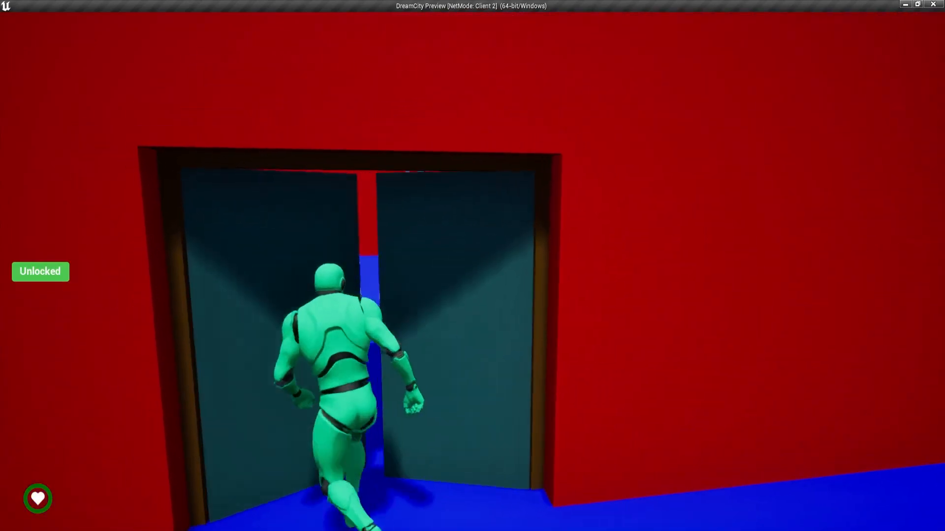
text(/ooc)
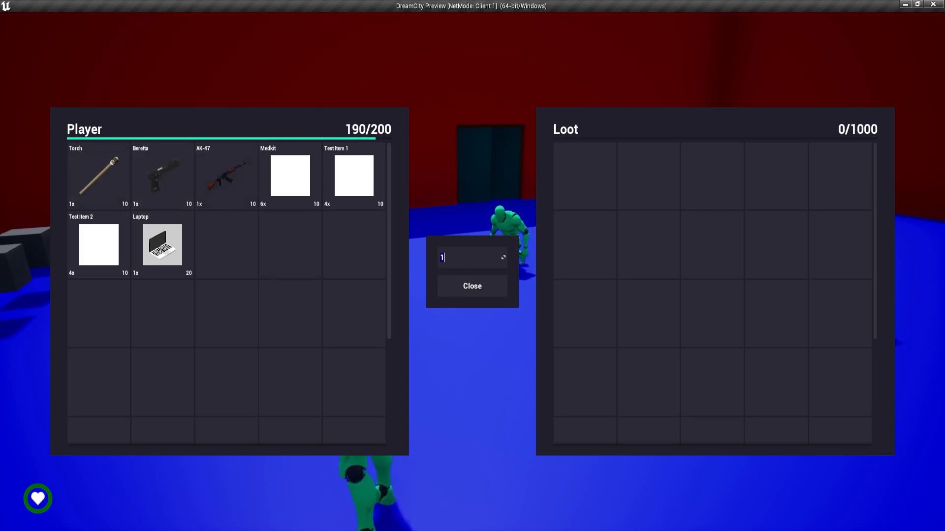
- Split 2 Medkits into their own stack, swap the AK-47 and Medkit slots, then close the inventory
text(2)
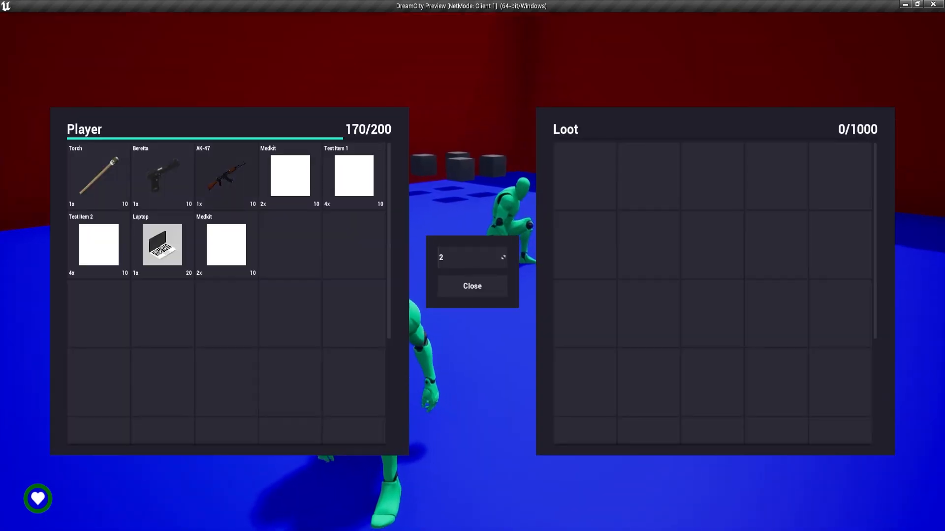
click(472, 285)
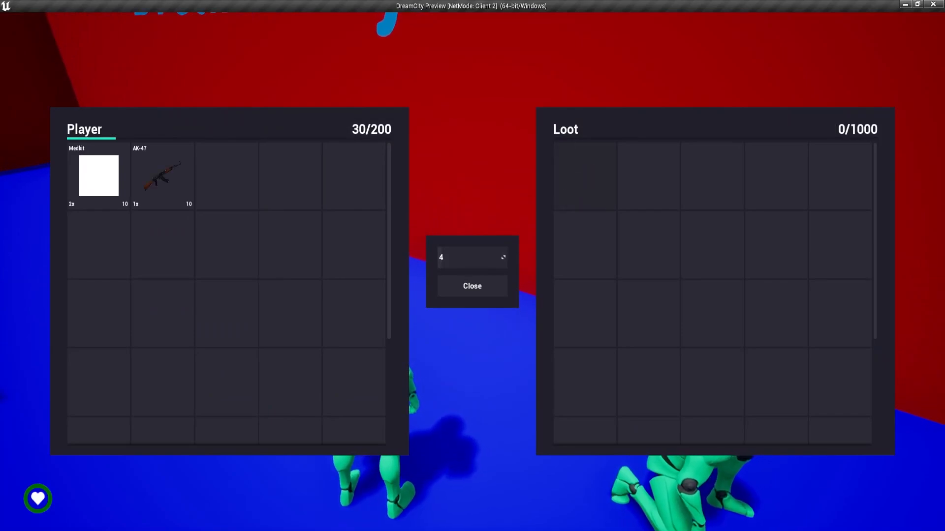
click(472, 286)
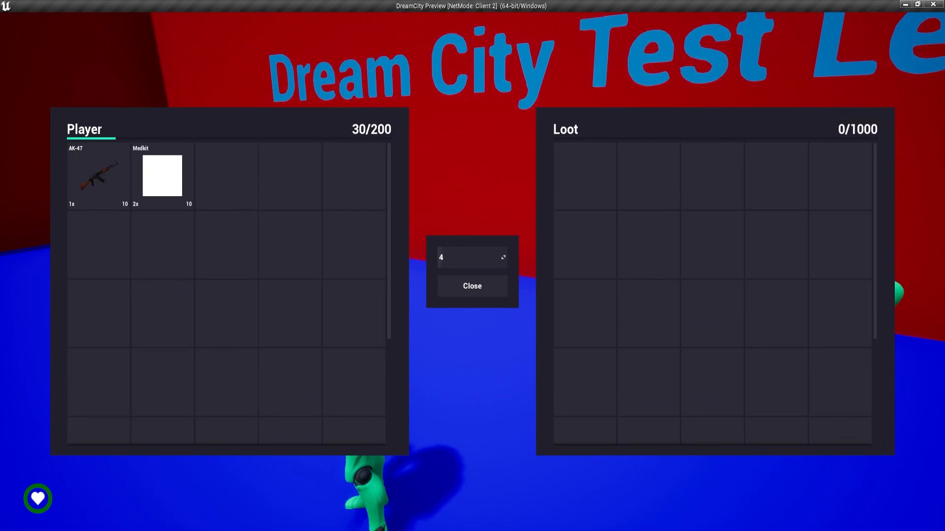
click(472, 285)
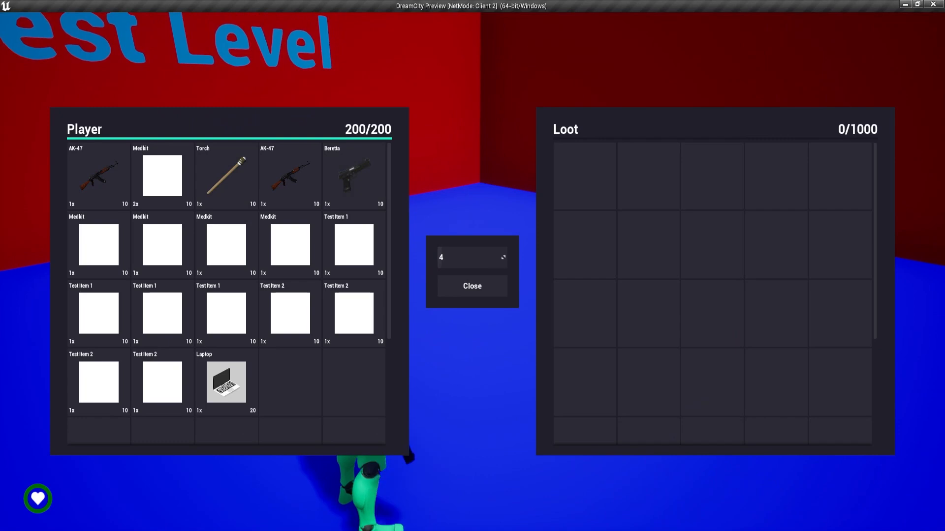
click(472, 285)
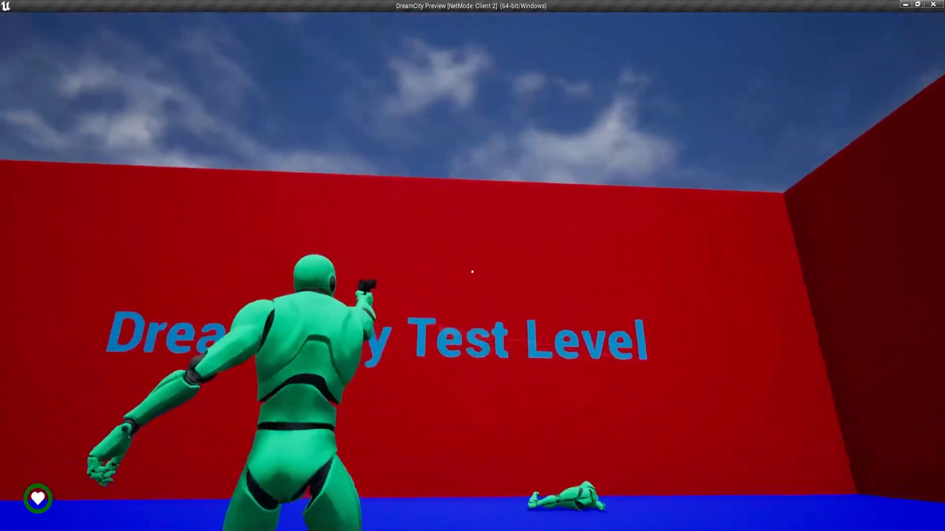